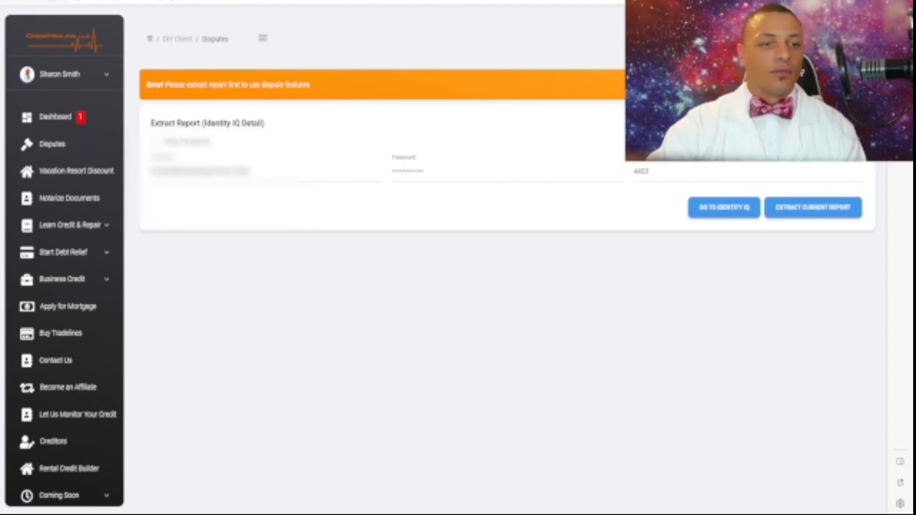
Extract the current credit report to generate the pending disputes table with a success banner
left_click(813, 206)
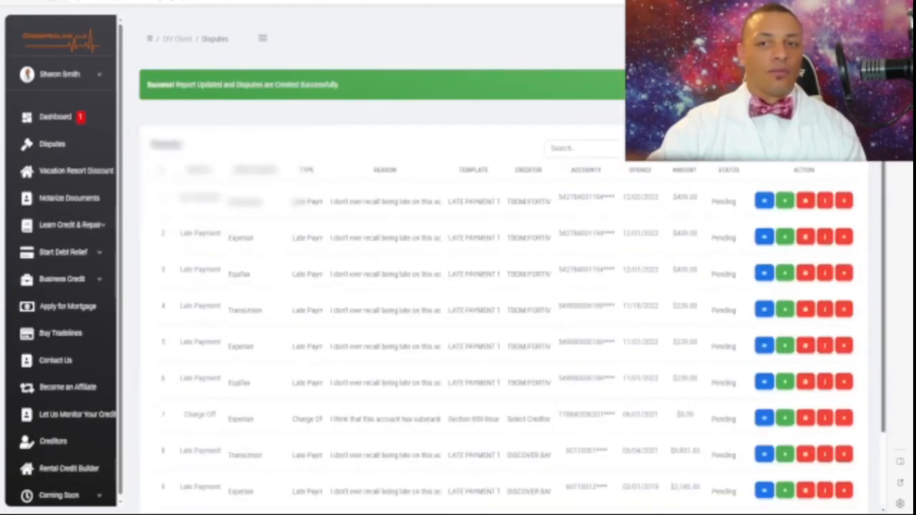